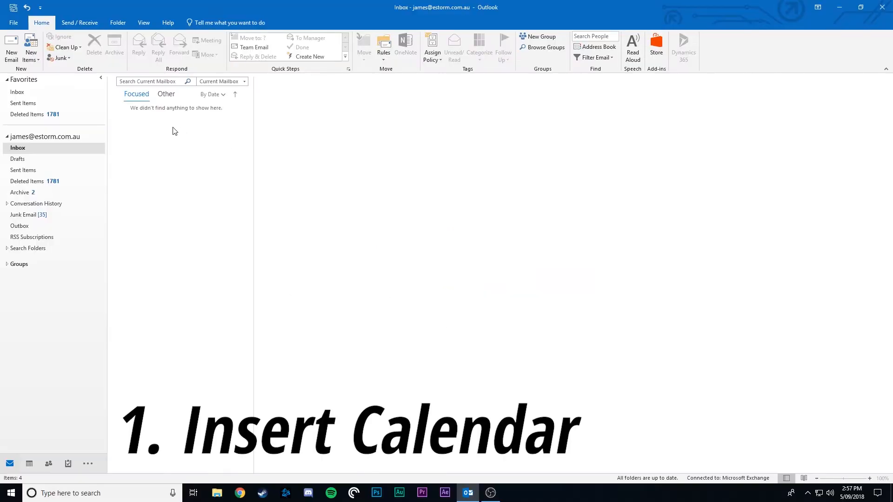
mouse_move(166, 140)
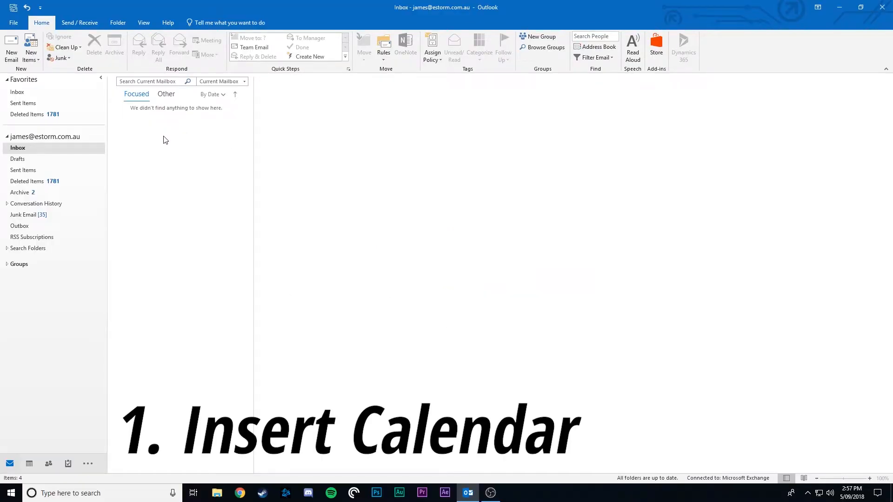
left_click(12, 48)
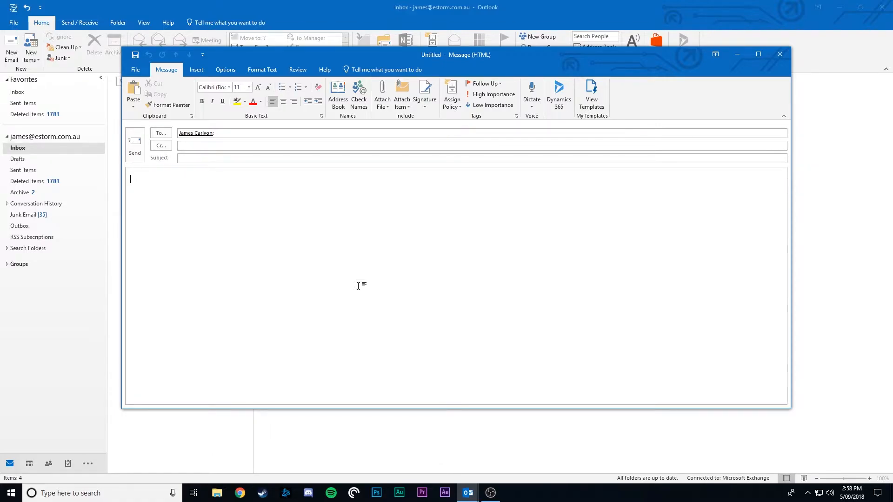
mouse_move(309, 224)
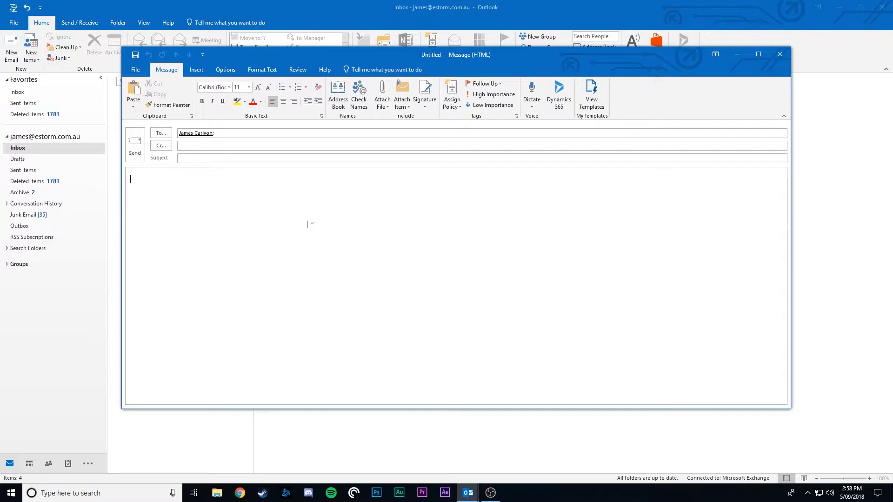
mouse_move(265, 120)
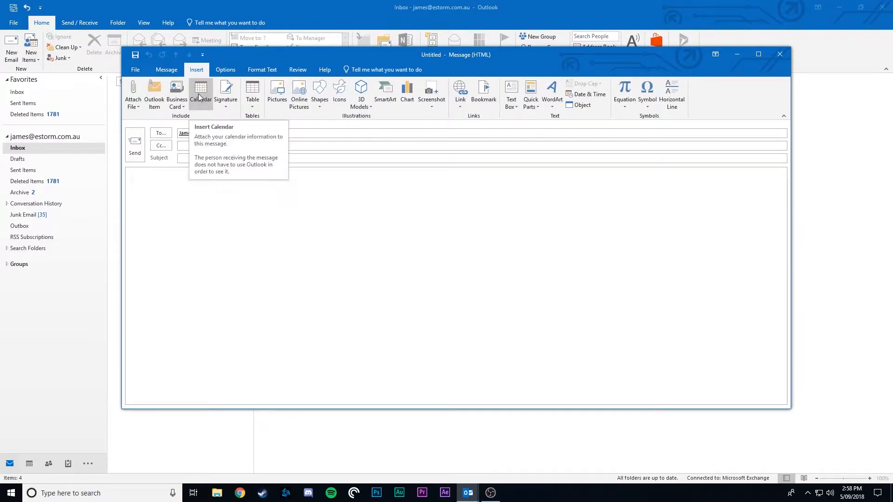
- Insert the calendar for the next 7 days with Availability only detail into the email body
left_click(200, 94)
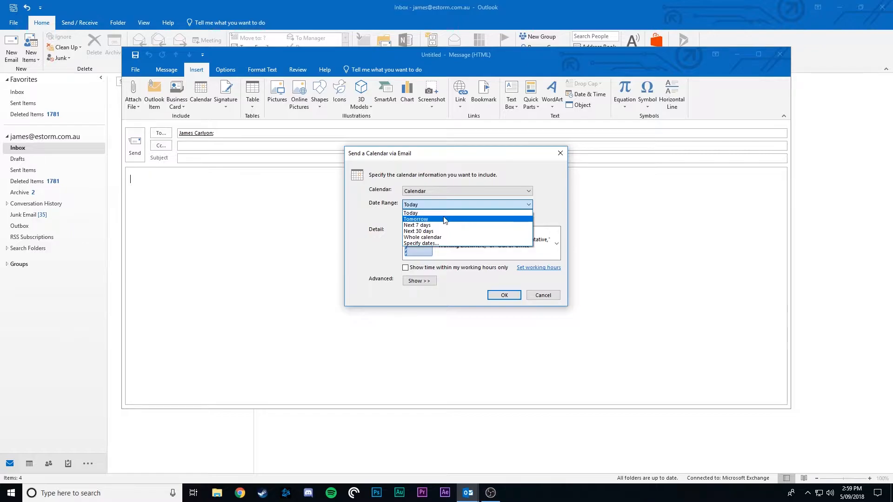
mouse_move(455, 225)
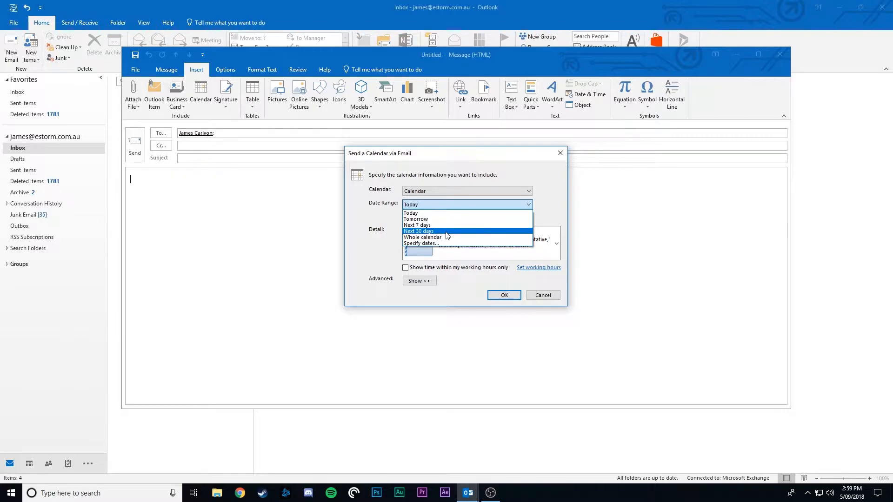
mouse_move(438, 225)
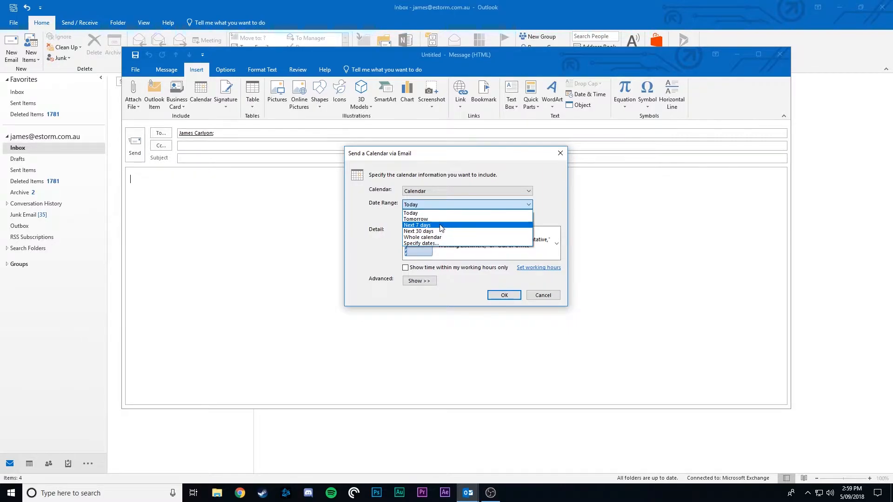
left_click(417, 225)
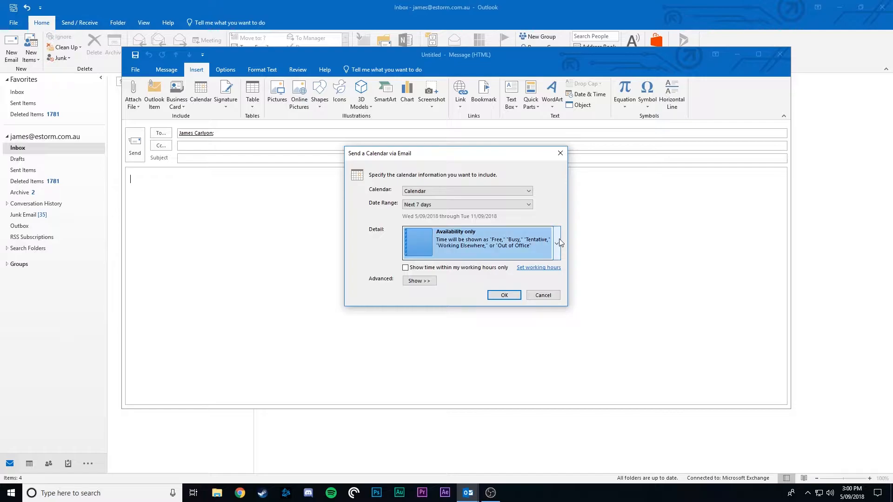
left_click(557, 243)
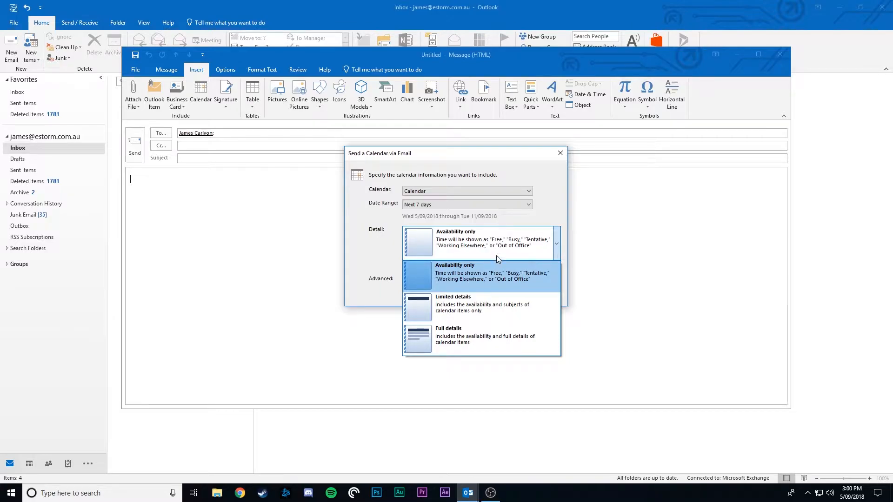
mouse_move(500, 308)
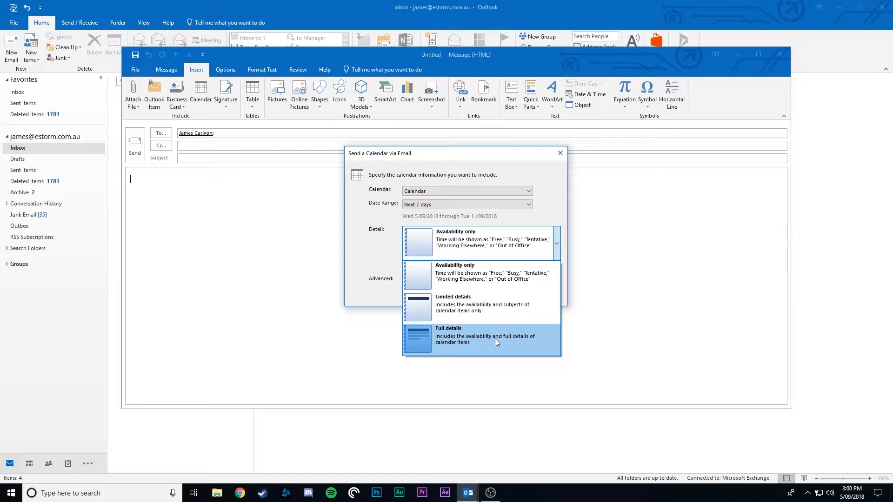
left_click(478, 242)
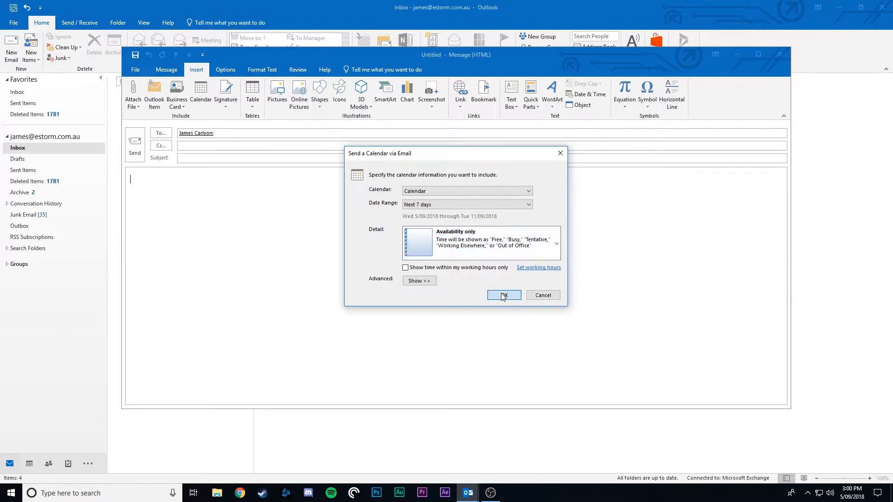
left_click(503, 294)
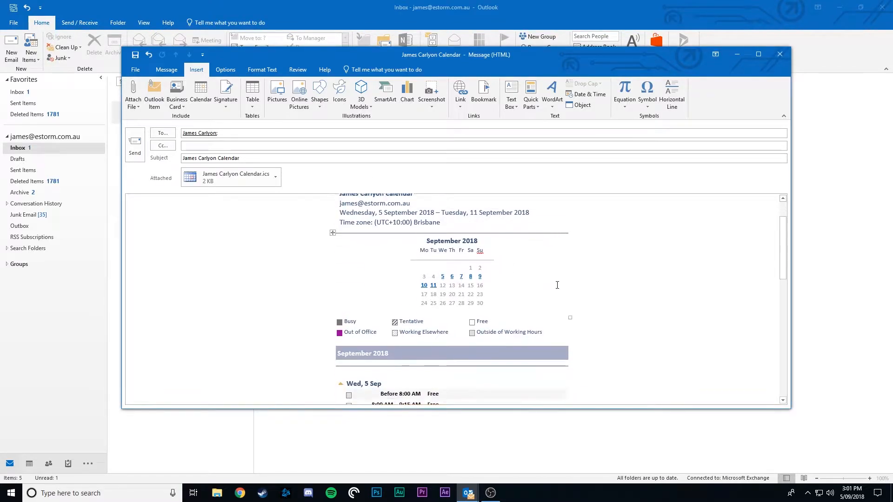
- Review the inserted free/busy times, then close the calendar email and return to the inbox
scroll("down", 3)
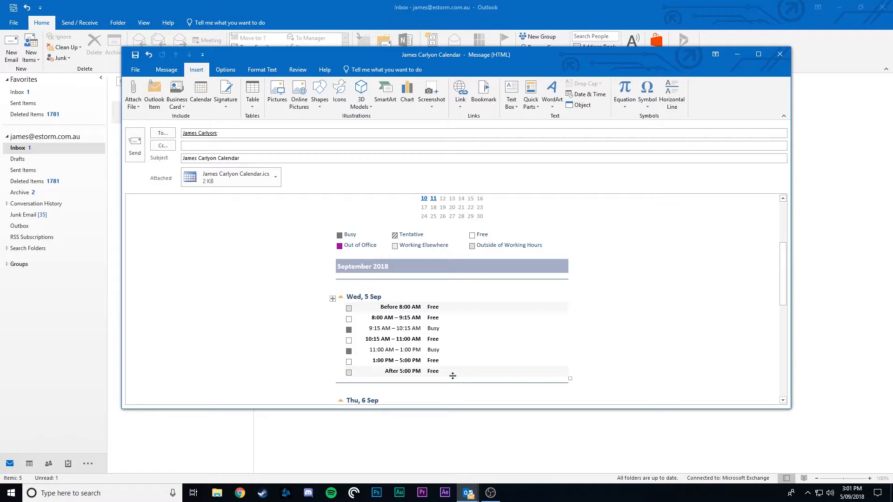
left_click(779, 54)
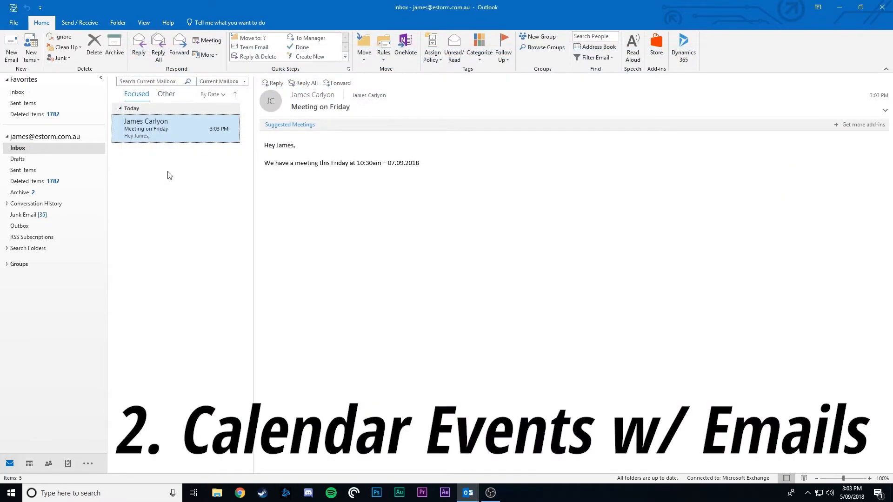
mouse_move(184, 255)
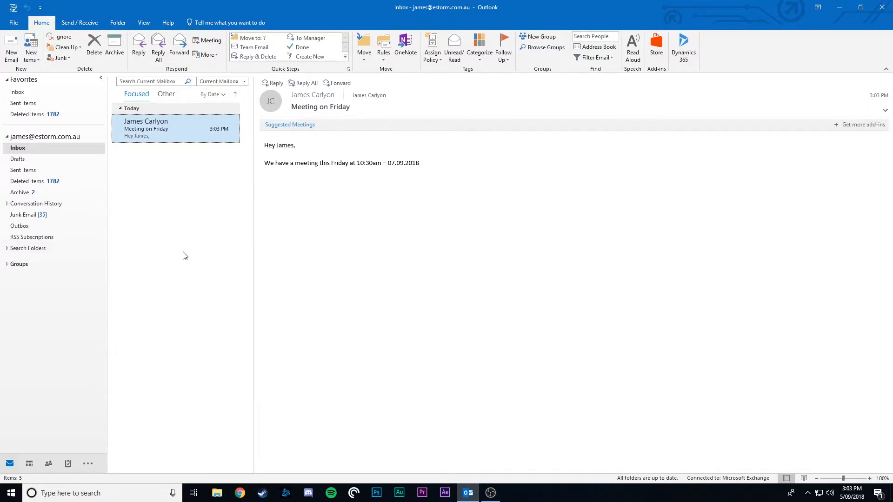
mouse_move(166, 141)
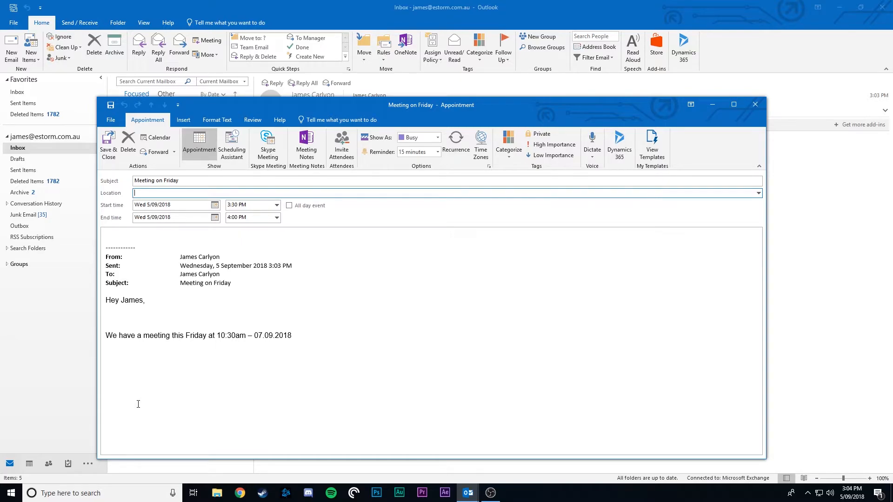
- Set the appointment location to 'staff room', save and close it, and go to the calendar
type("staff room")
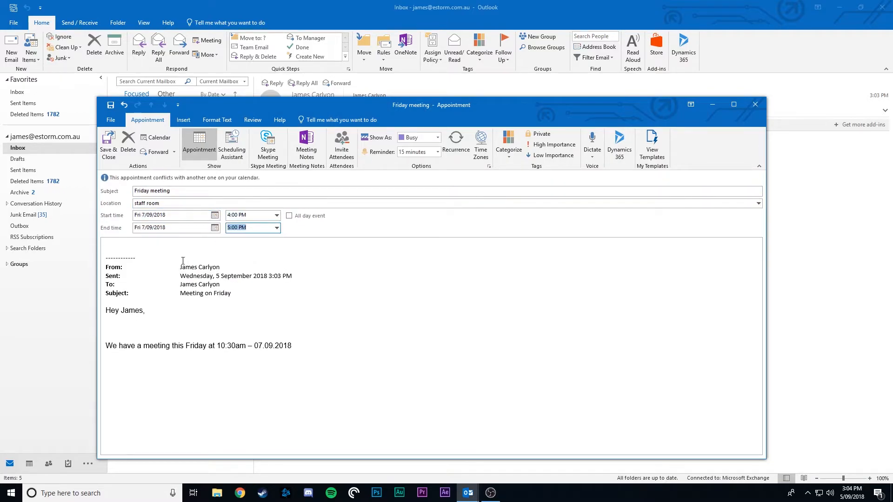
left_click(755, 104)
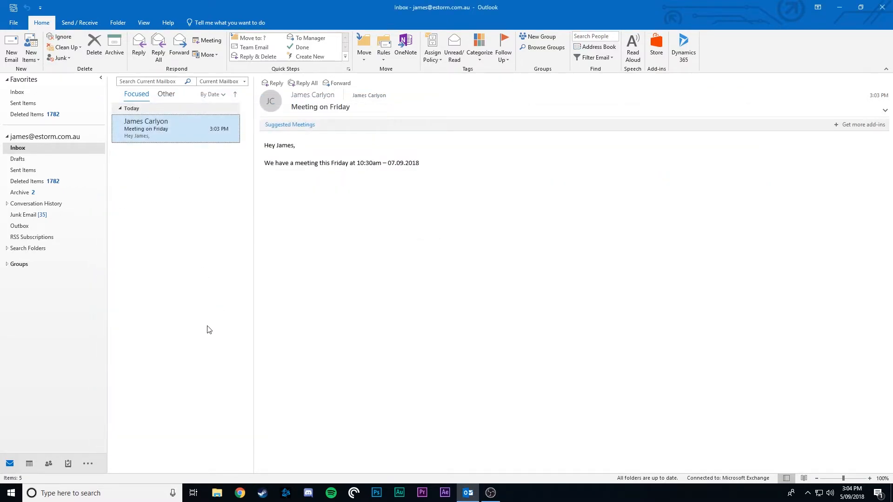
left_click(28, 463)
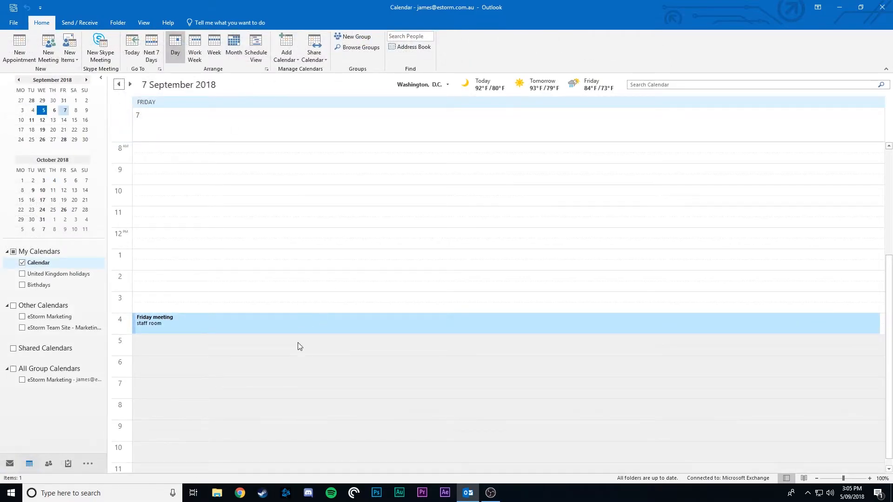
- Show Friday 7 September 2018 in the calendar with the Friday meeting at 4 PM
left_click(9, 463)
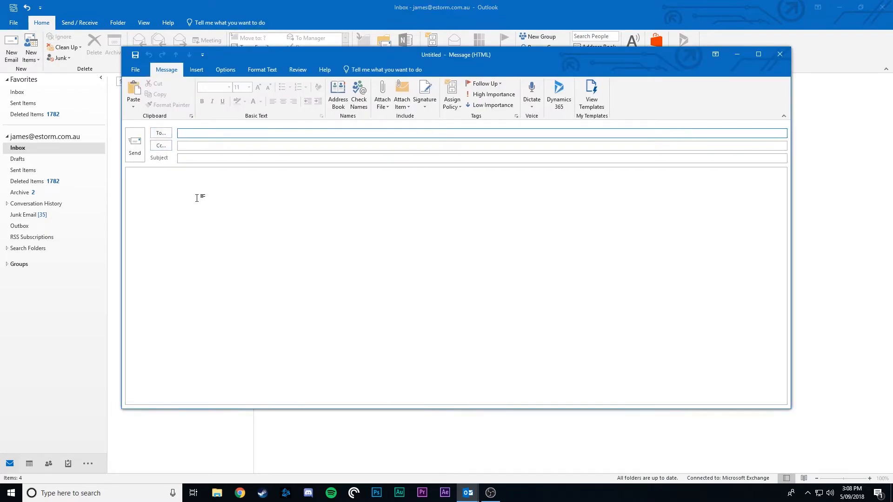
mouse_move(196, 186)
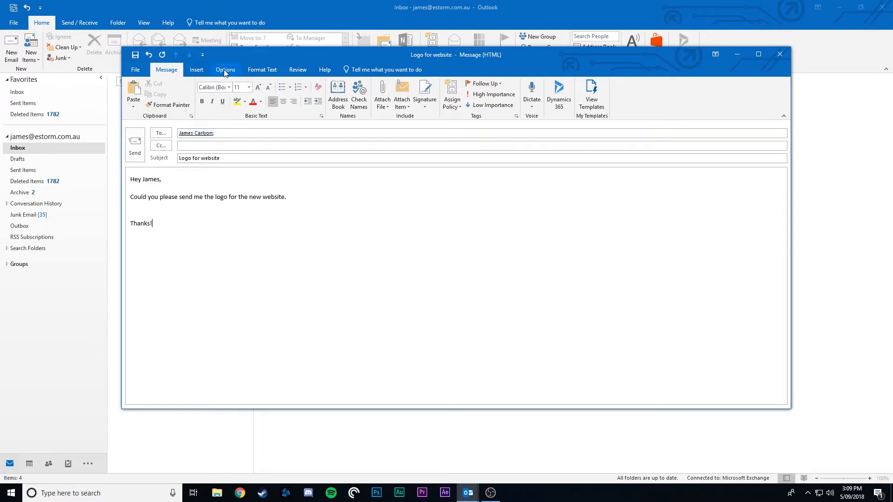
- Delay delivery of the 'Logo for website' email until 11/09/2018 11:30 AM and check it in the Outbox
left_click(225, 70)
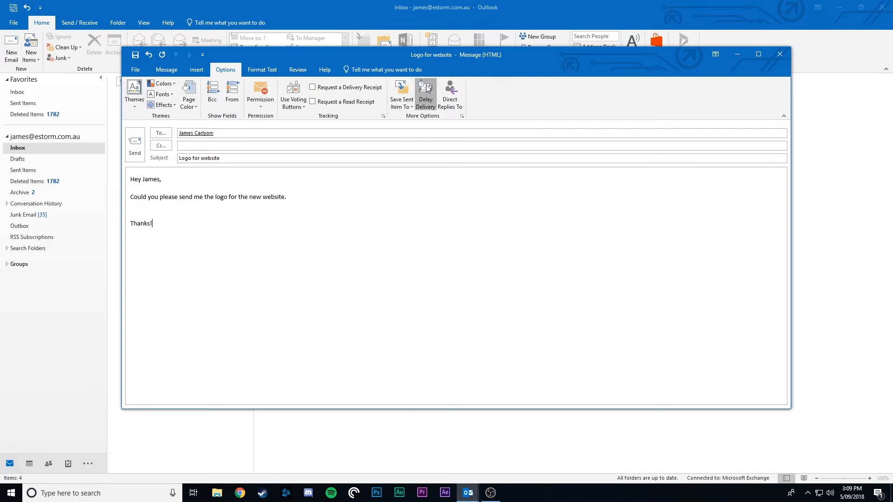
left_click(425, 94)
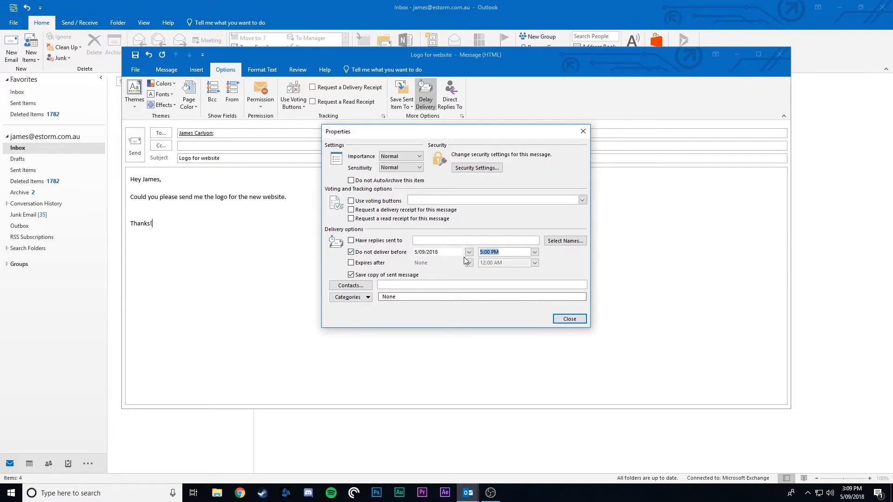
left_click(467, 252)
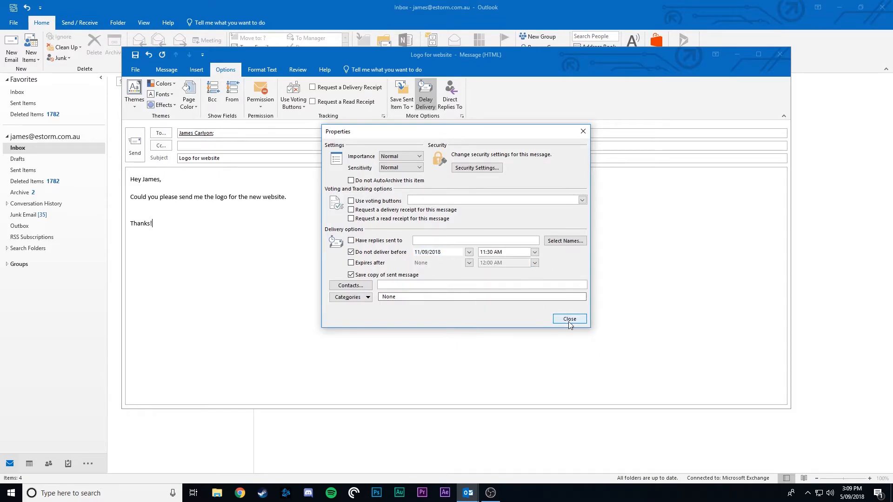
left_click(568, 319)
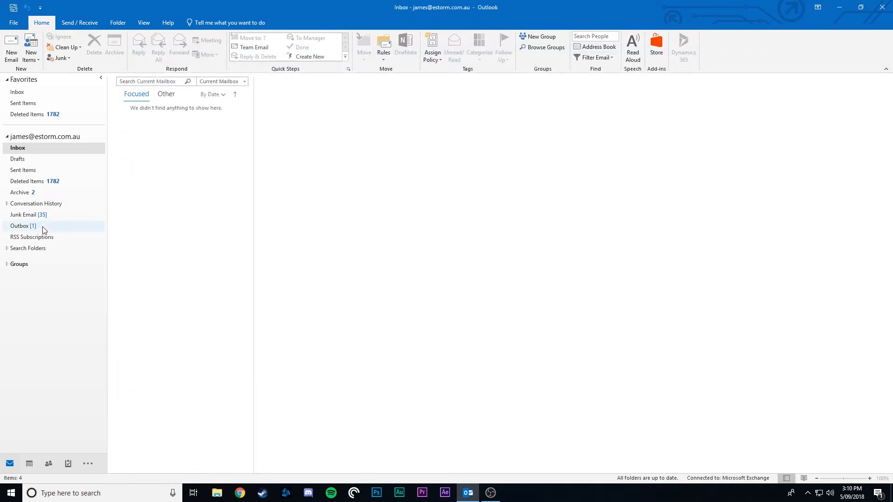
left_click(22, 225)
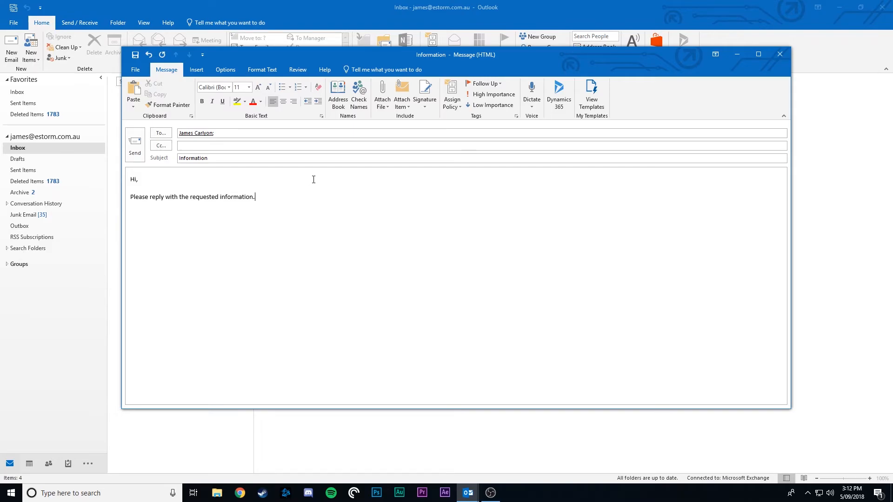
mouse_move(296, 191)
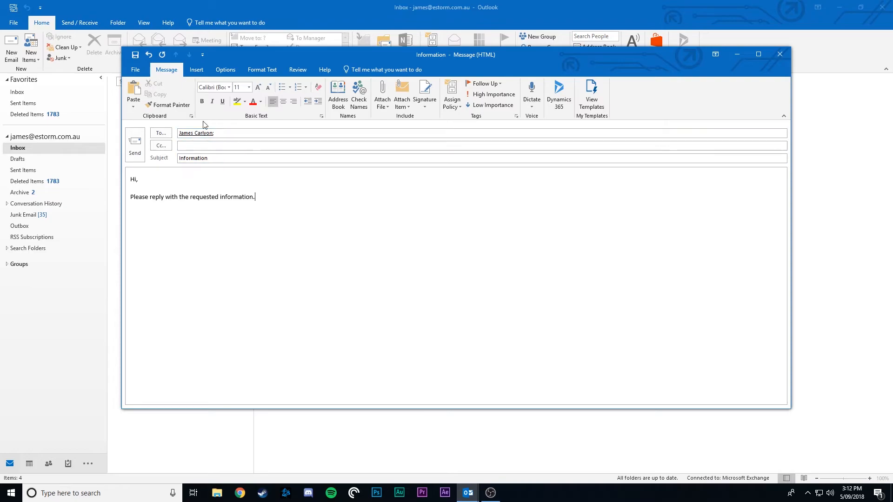
left_click(225, 70)
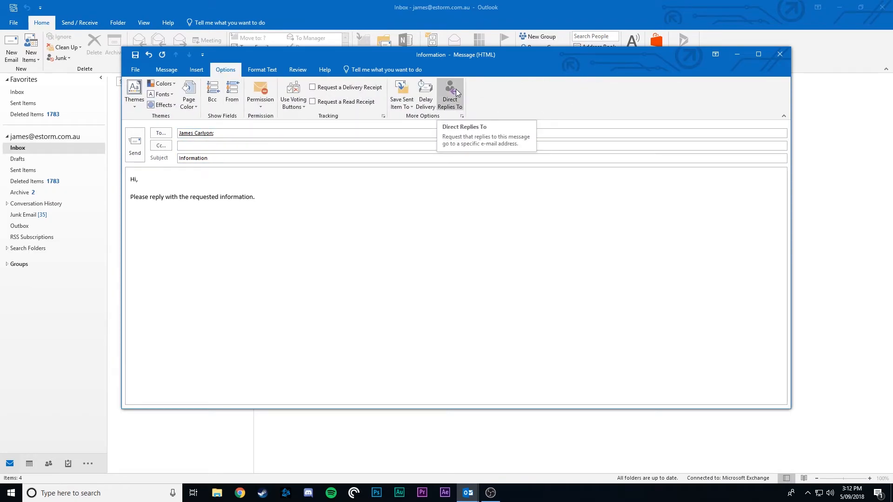
left_click(450, 91)
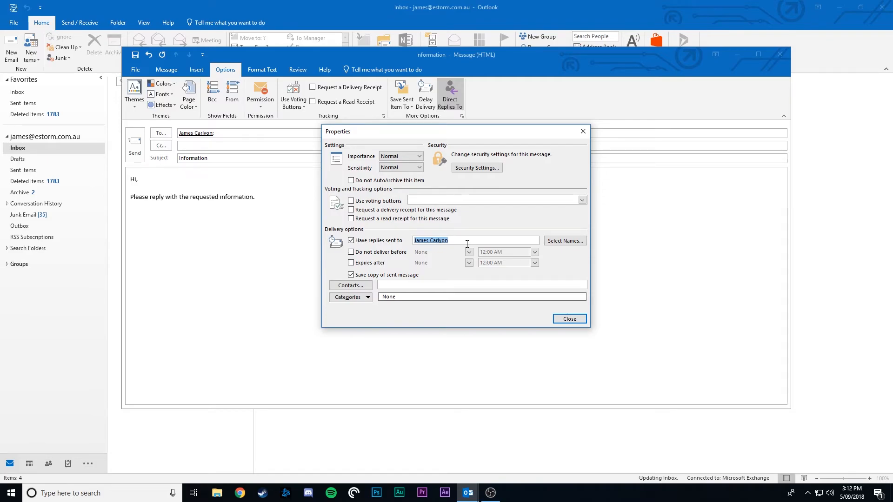
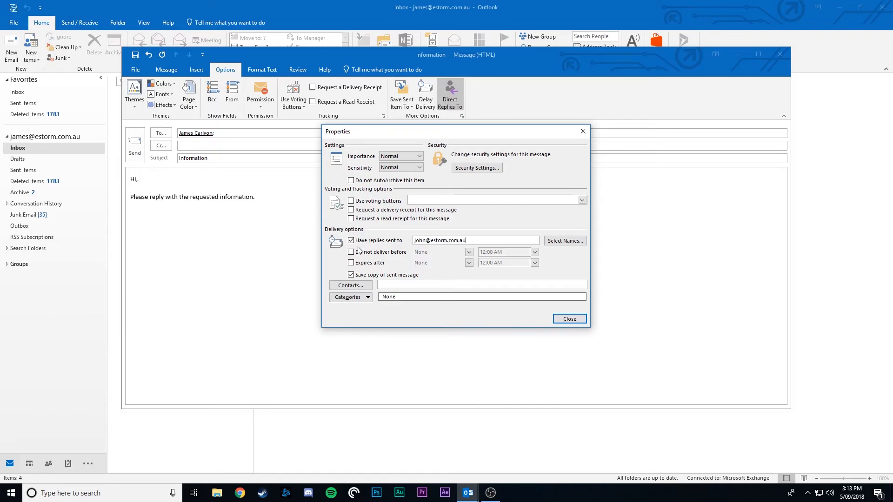
mouse_move(443, 252)
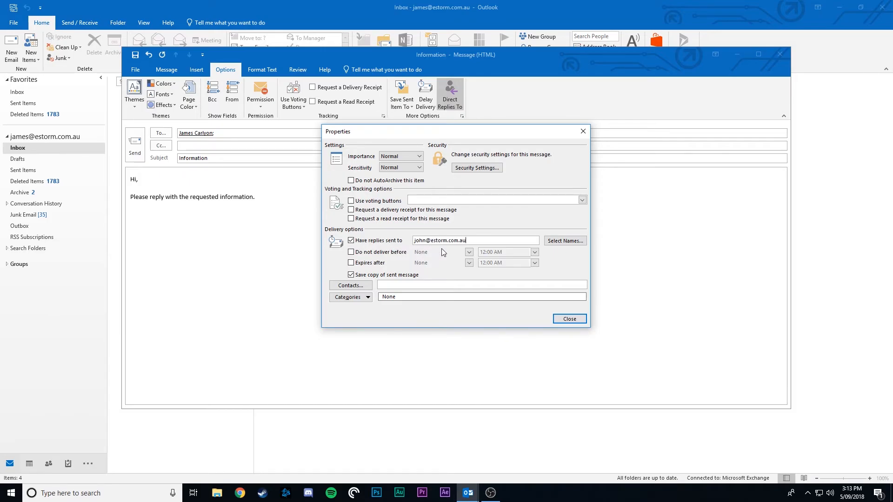
left_click(567, 318)
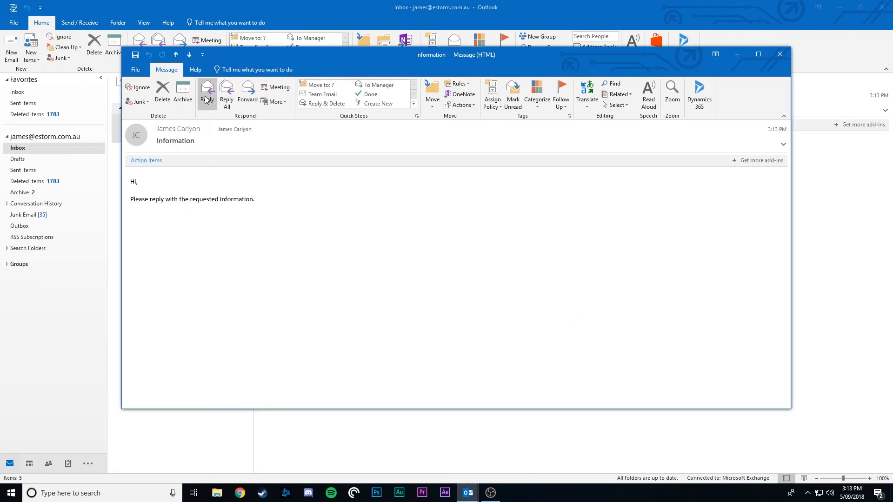
left_click(206, 91)
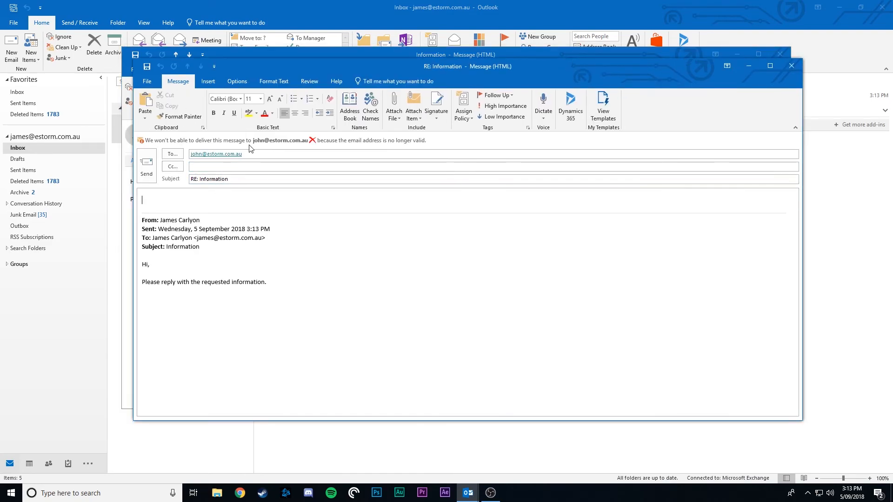